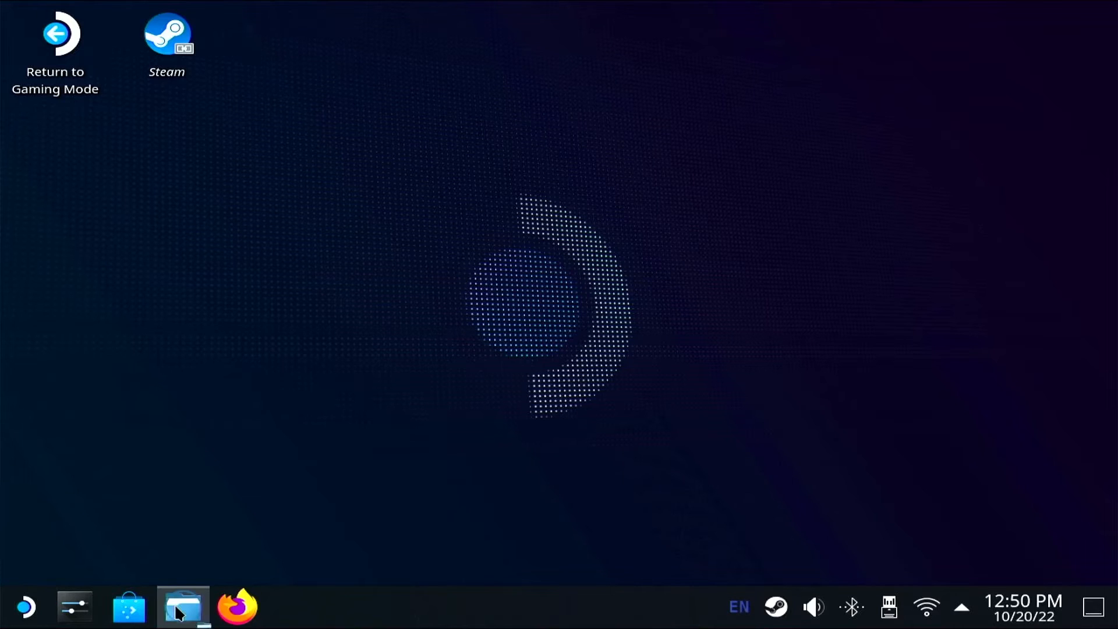
Launch Dolphin from the taskbar, landing in the Home folder with its eight subfolders.
left_click(182, 606)
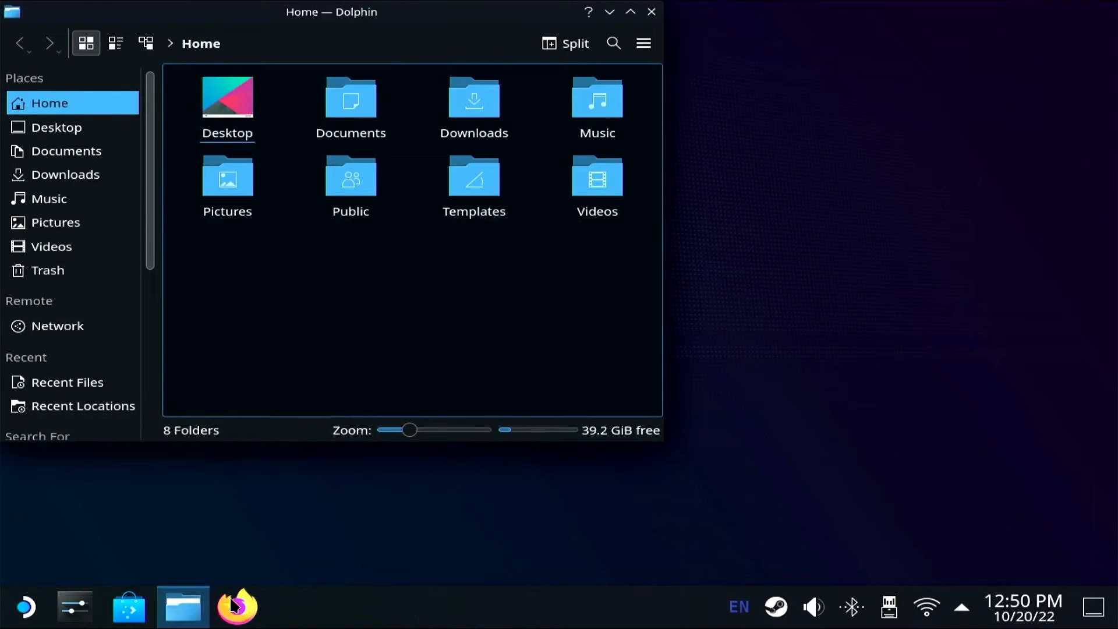
mouse_move(415, 328)
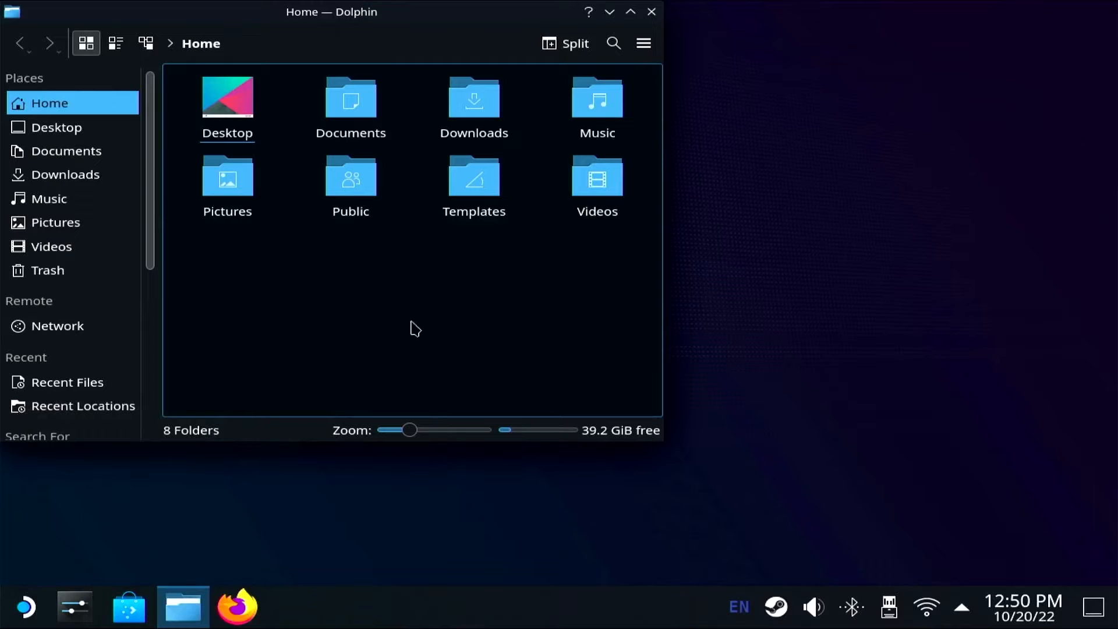
mouse_move(570, 199)
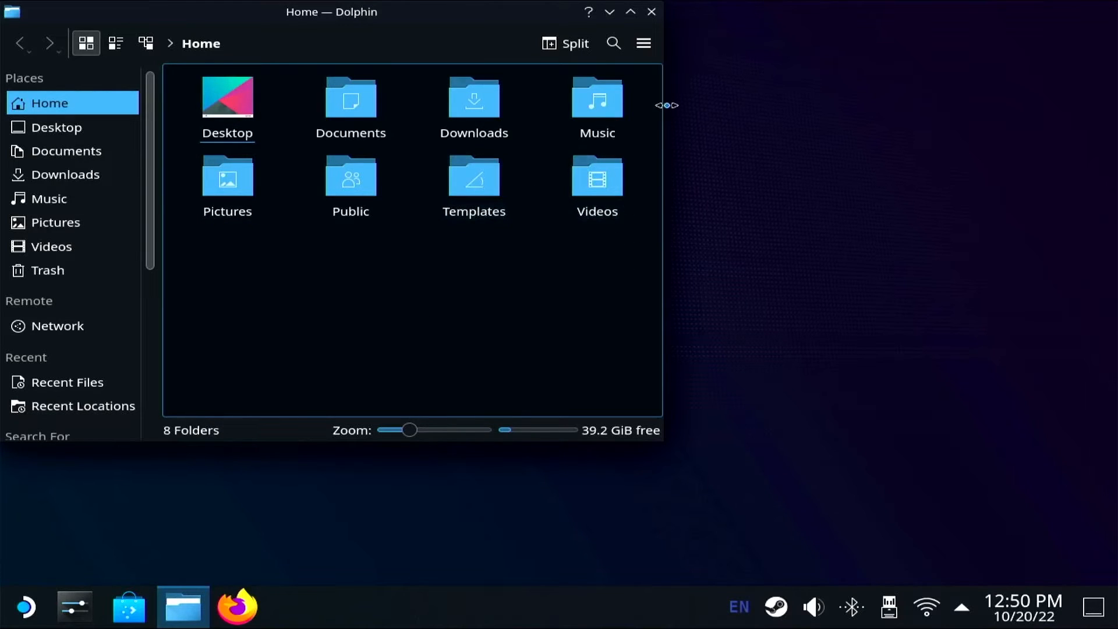
Enable Show Hidden Files via the hamburger menu, revealing .cache, .config, .local and .steam.
left_click(643, 43)
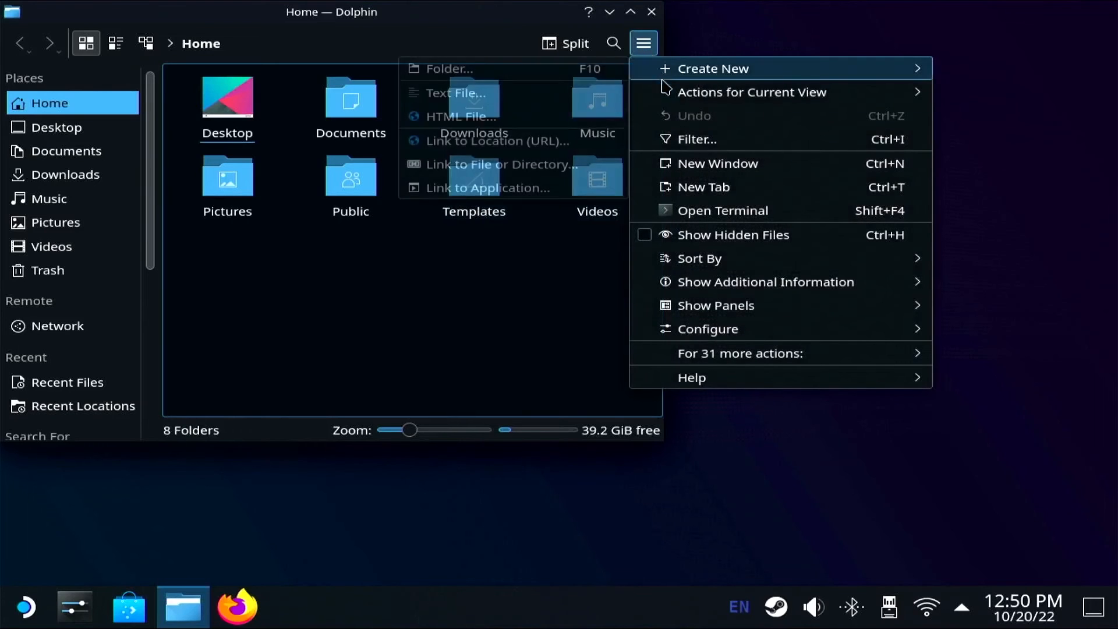
mouse_move(699, 258)
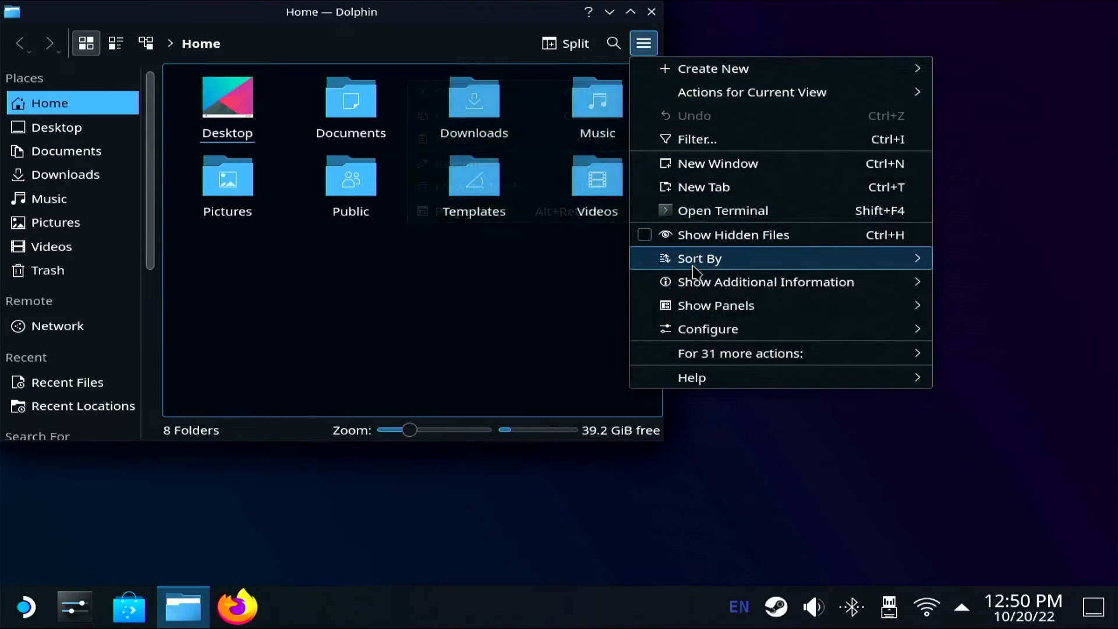
left_click(699, 258)
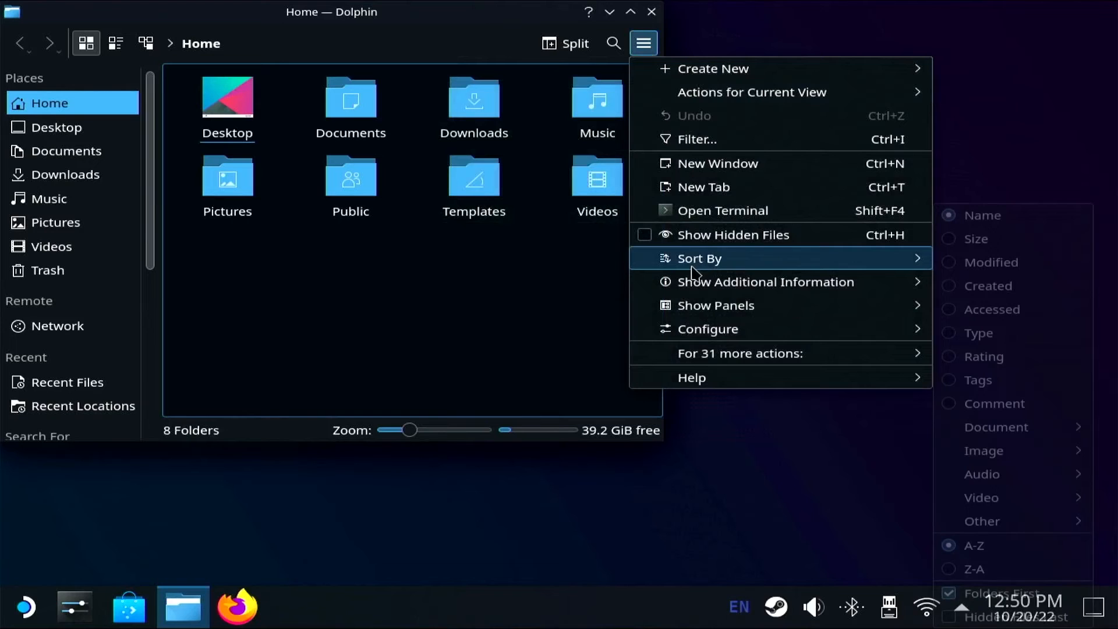
mouse_move(698, 234)
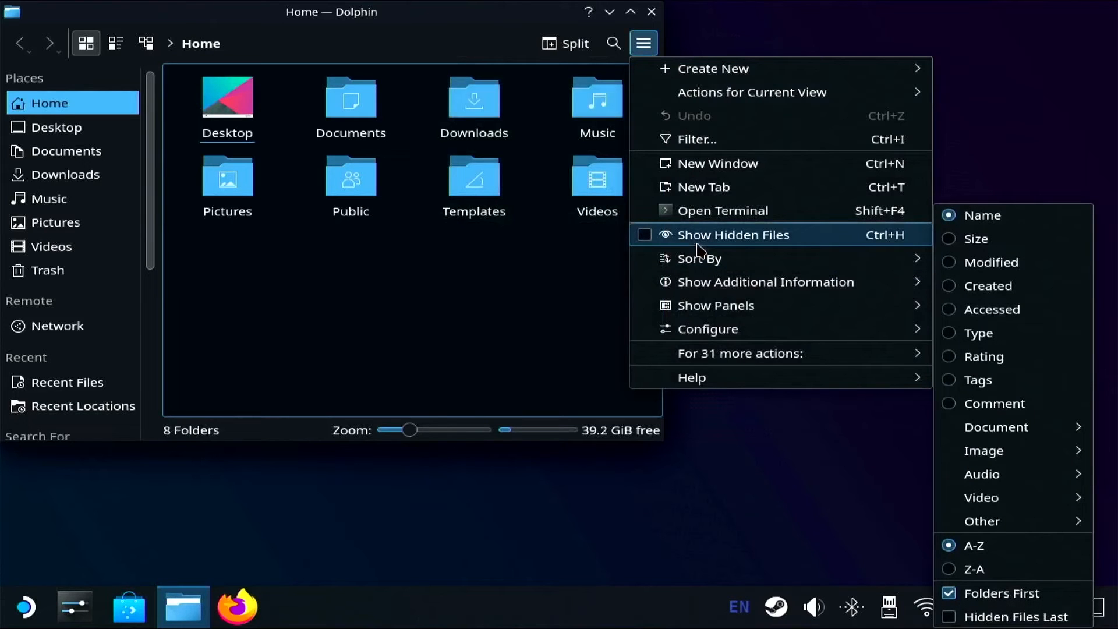
left_click(733, 234)
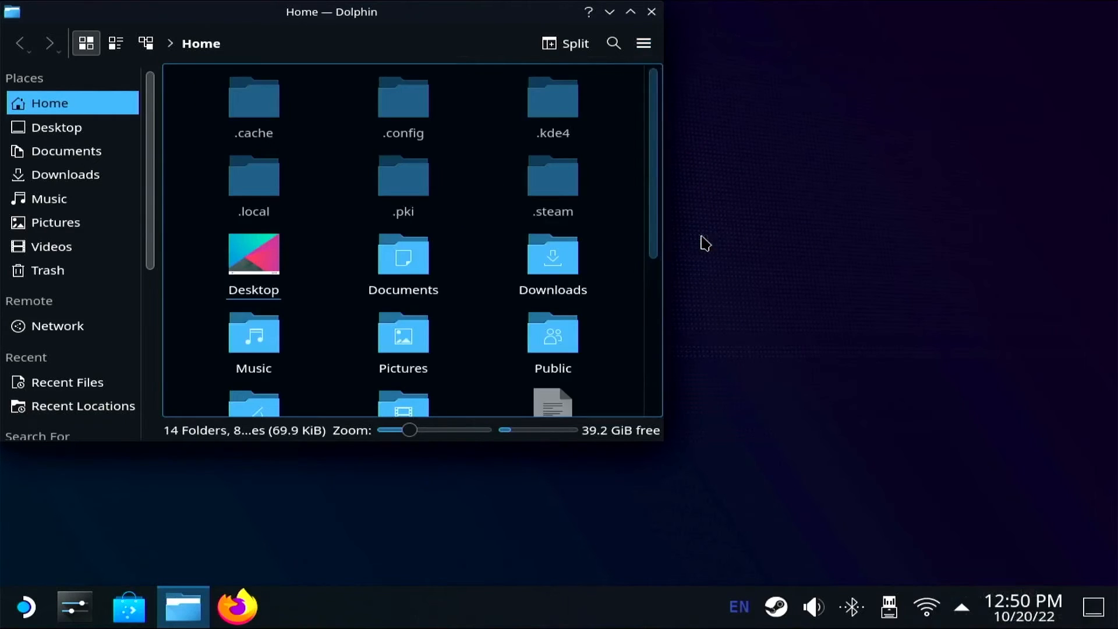